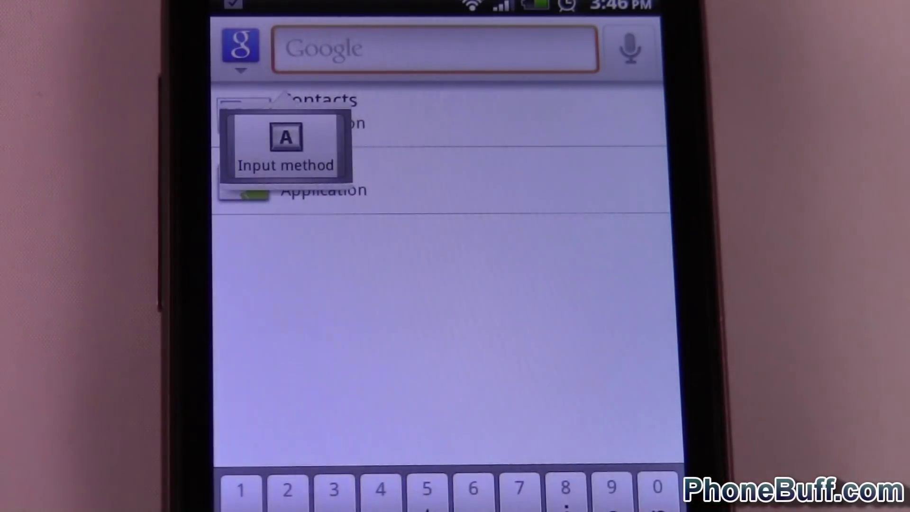
Open the Select input method dialog listing Gingerbread keyboard and Touch Input.
{"action": "left_click", "coordinate": [286, 142]}
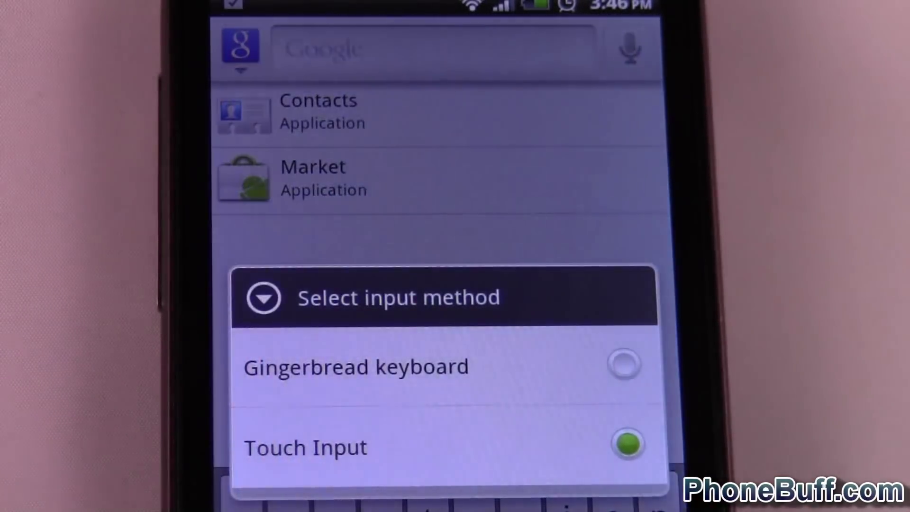